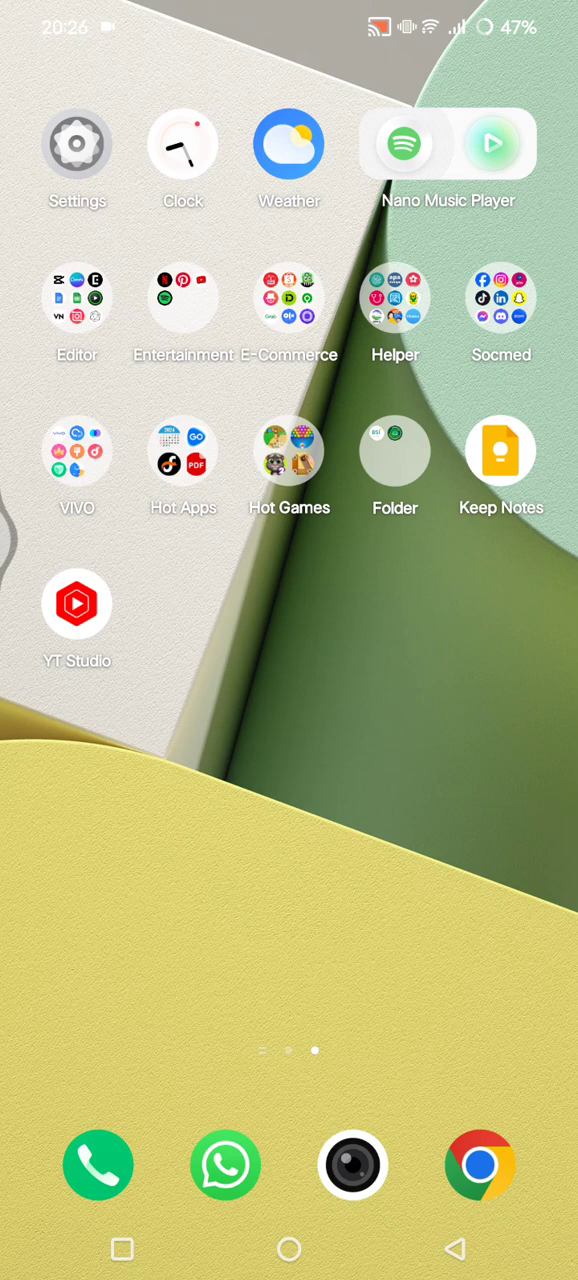
# Launch TikTok from the Socmed folder so the For You feed shows.
pyautogui.click(500, 297)
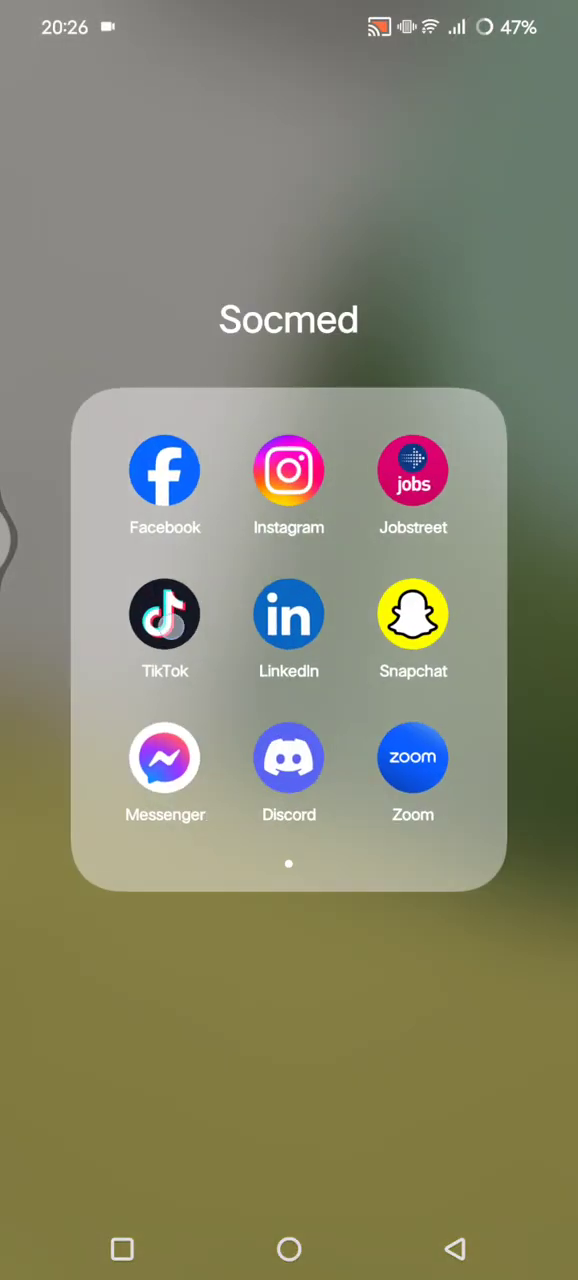
pyautogui.click(165, 614)
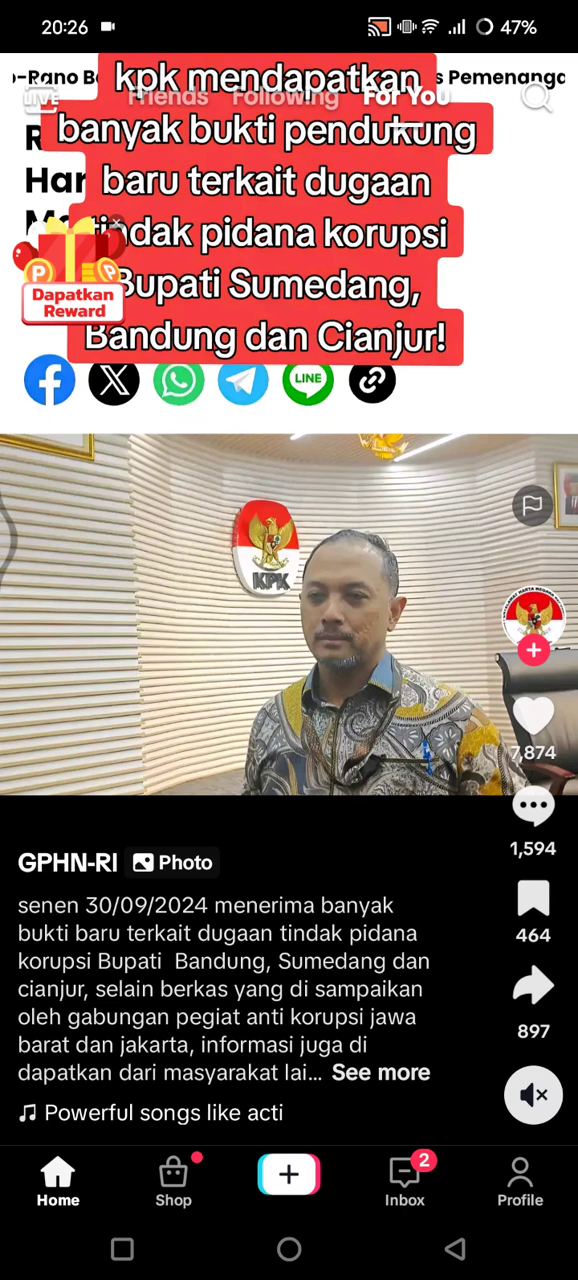
# Go to your profile and reach Settings and privacy from the top-right menu.
pyautogui.click(519, 1183)
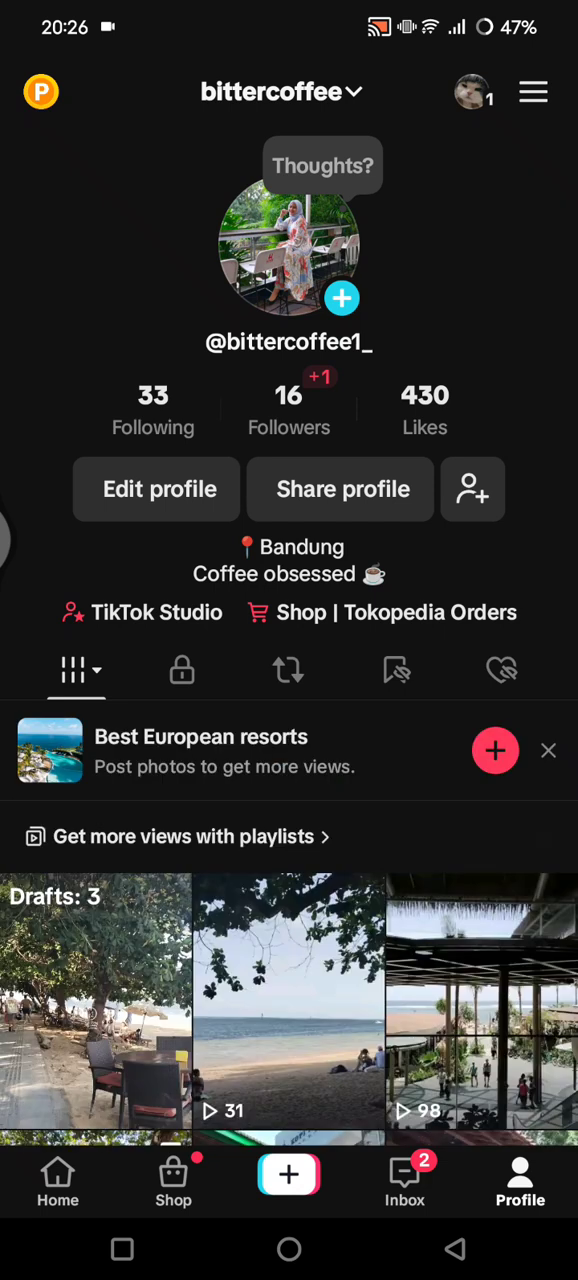
pyautogui.click(533, 91)
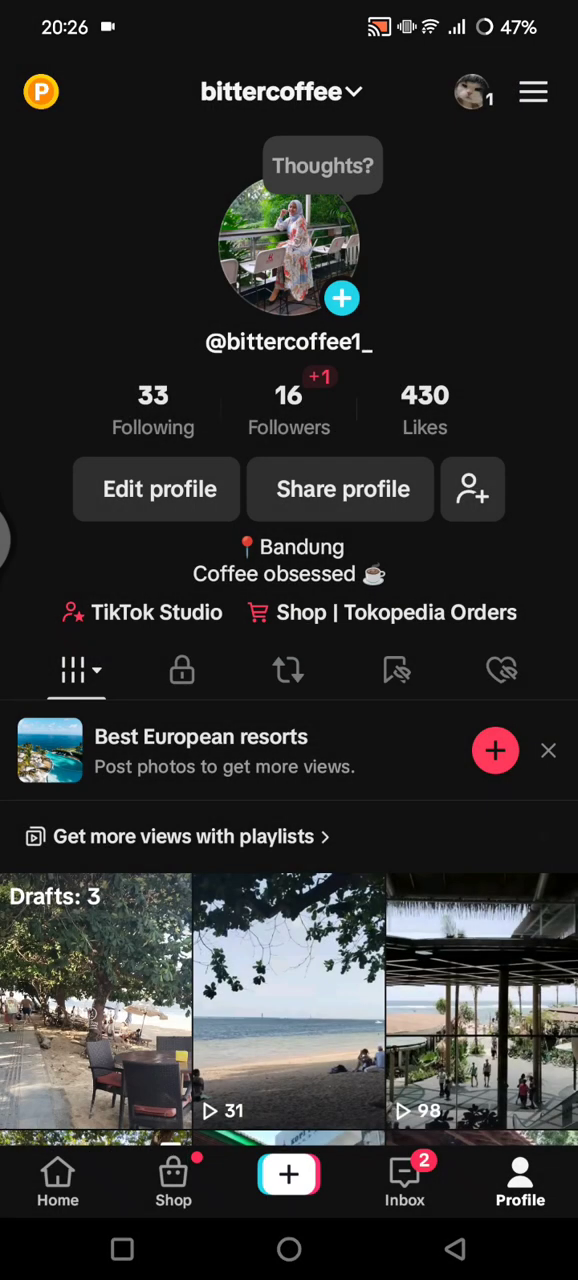
pyautogui.click(533, 91)
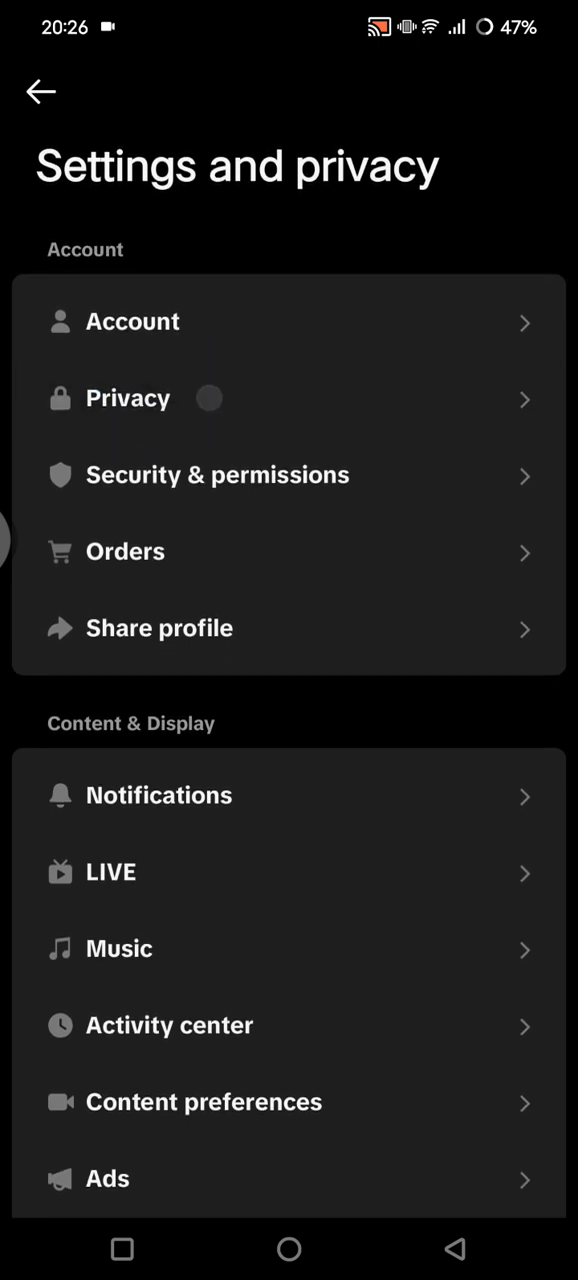
# Enter the Privacy settings and scroll to the discoverability options.
pyautogui.click(128, 397)
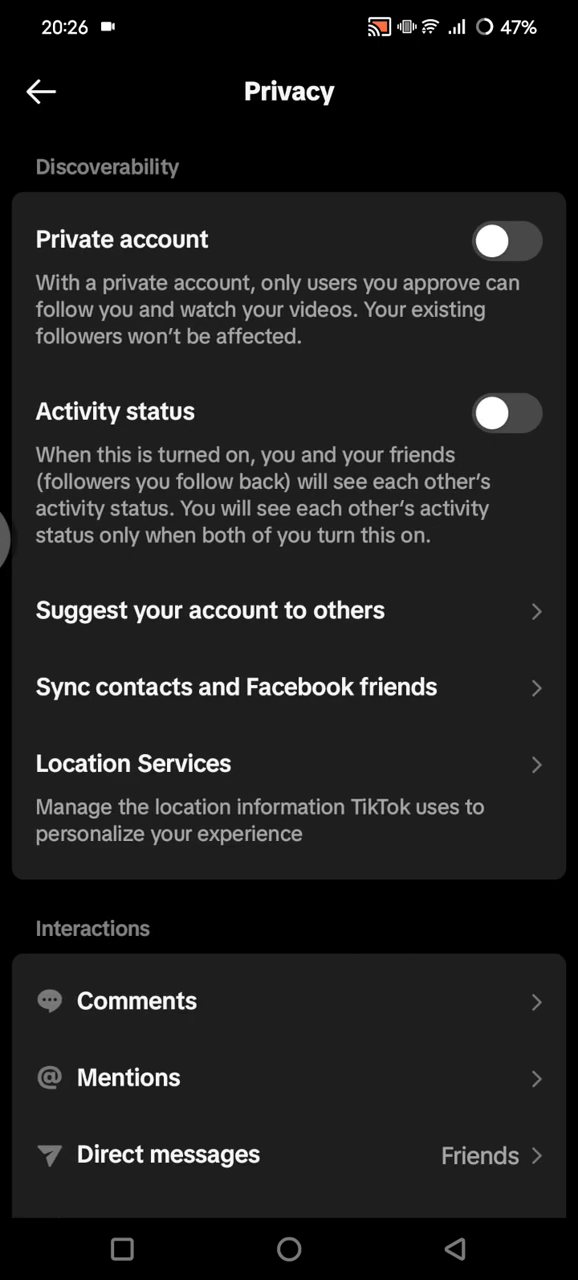
pyautogui.scroll(-3)
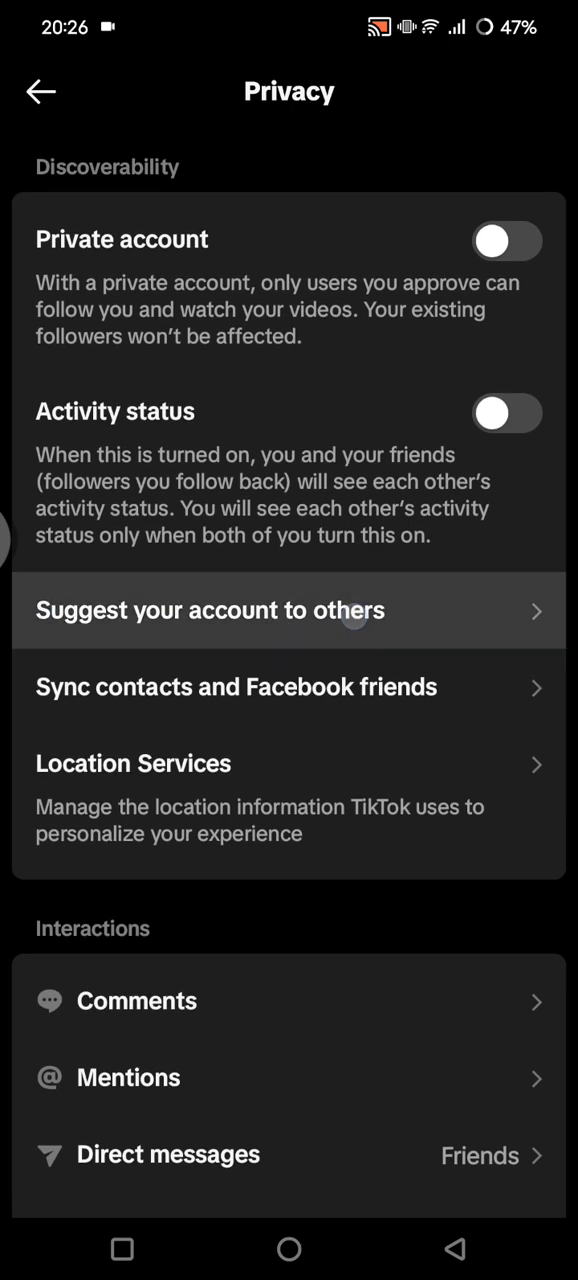
# Enter the 'Suggest your account to others' page from Privacy.
pyautogui.click(210, 610)
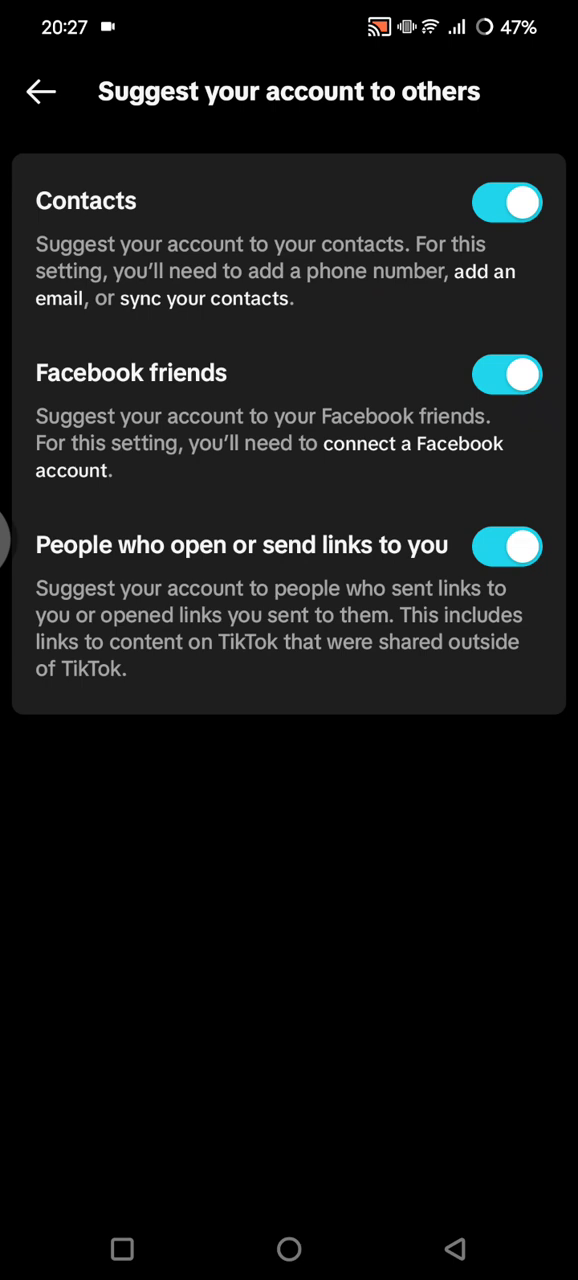
# Switch off suggestions to Contacts, Facebook friends, and people who open or send links.
pyautogui.click(507, 202)
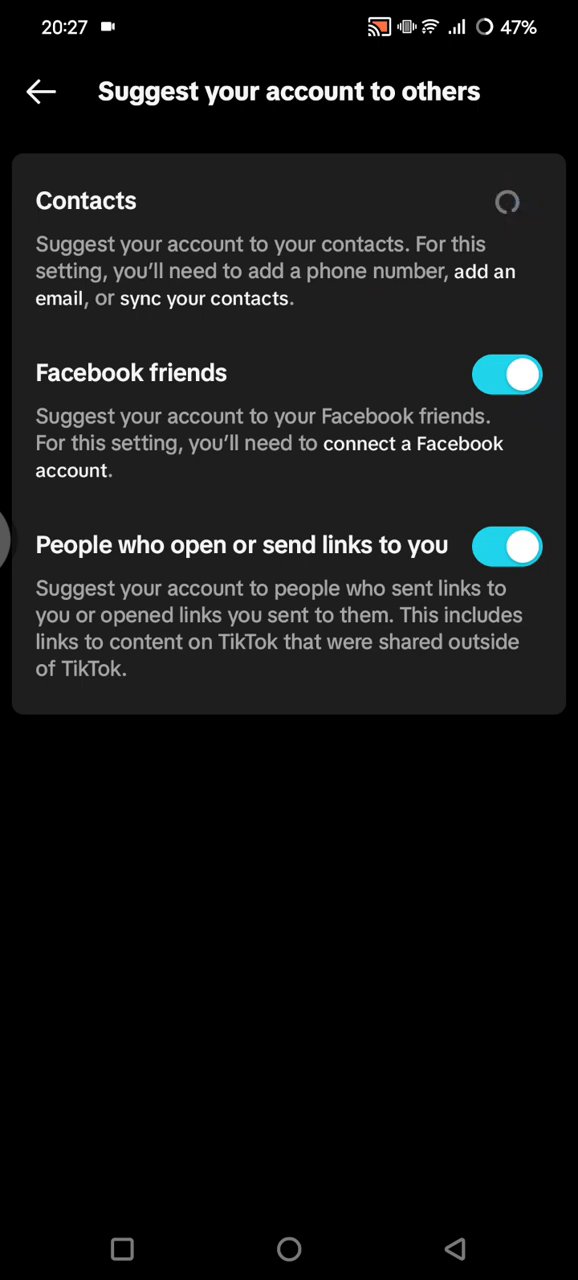
pyautogui.click(507, 201)
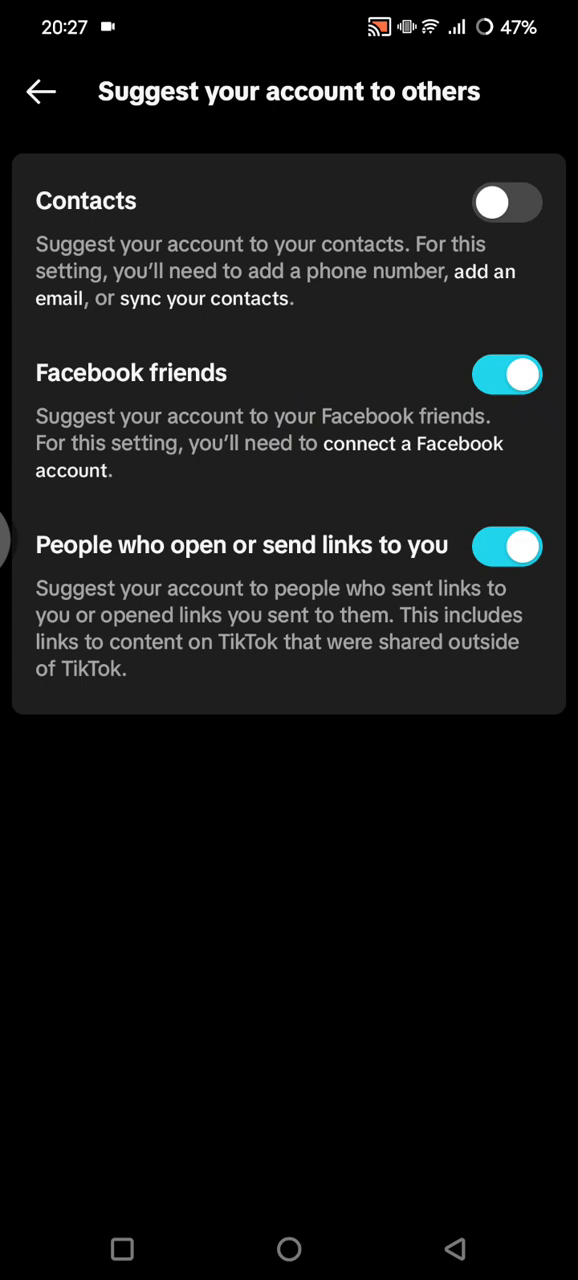
pyautogui.click(507, 374)
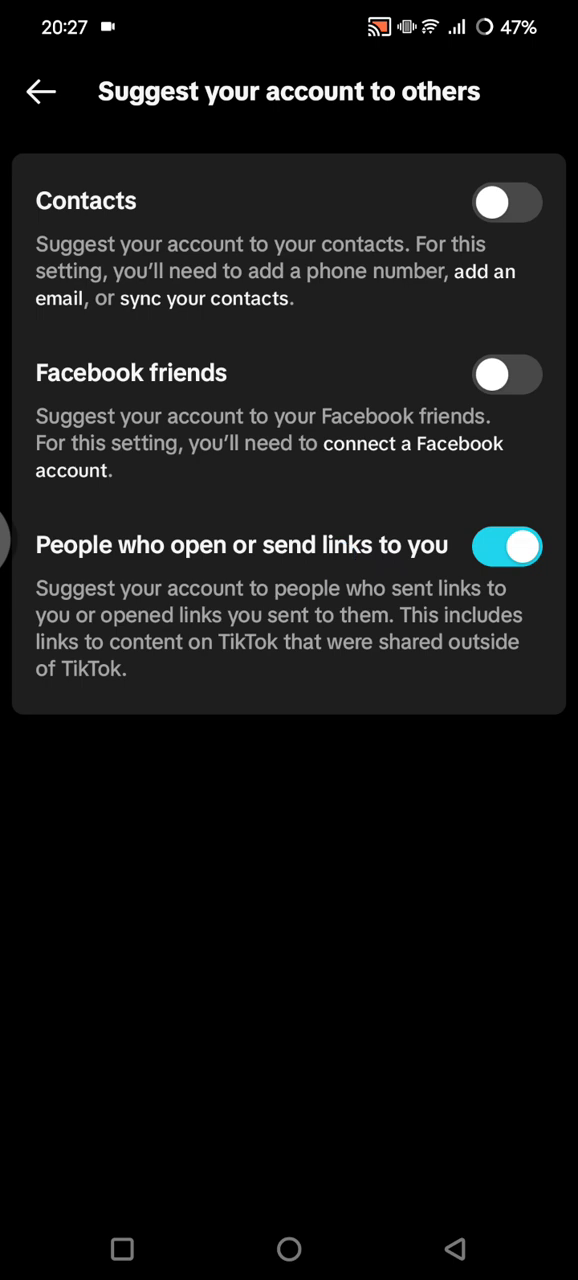
pyautogui.click(507, 546)
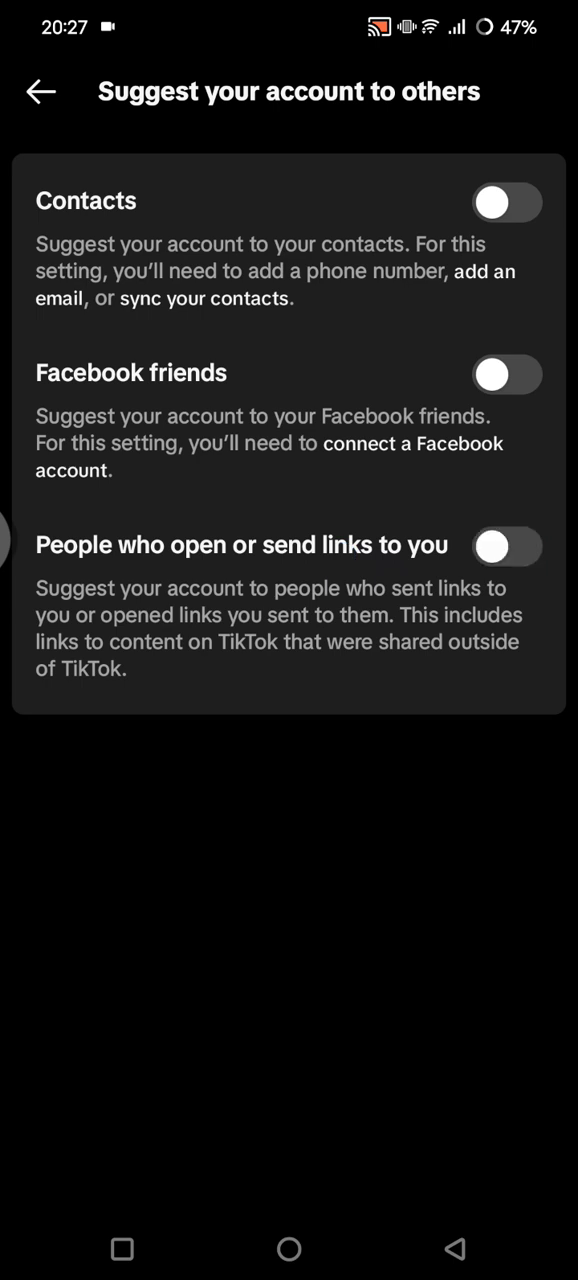
pyautogui.click(507, 546)
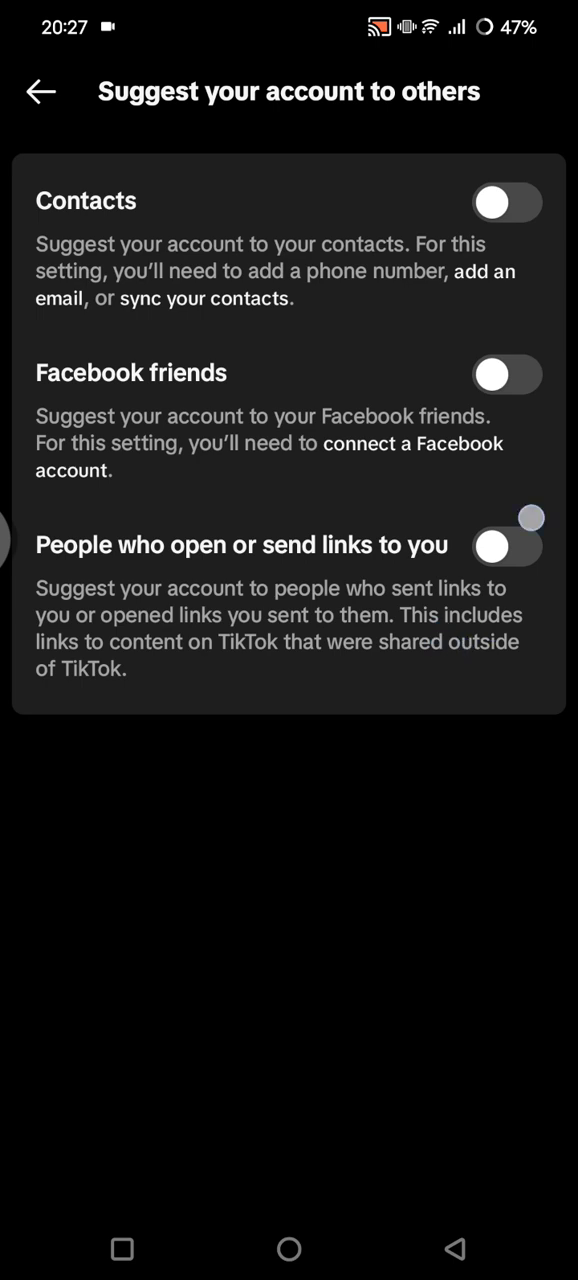